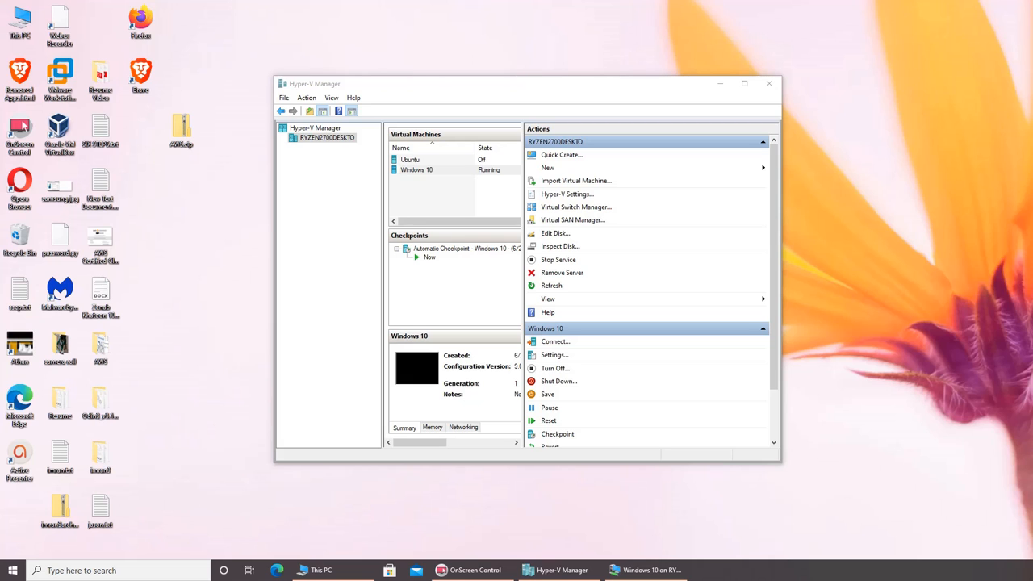
Browse the Storage (E:) drive's folders from This PC, then return to the drive list
{"action": "left_click", "coordinate": [321, 570]}
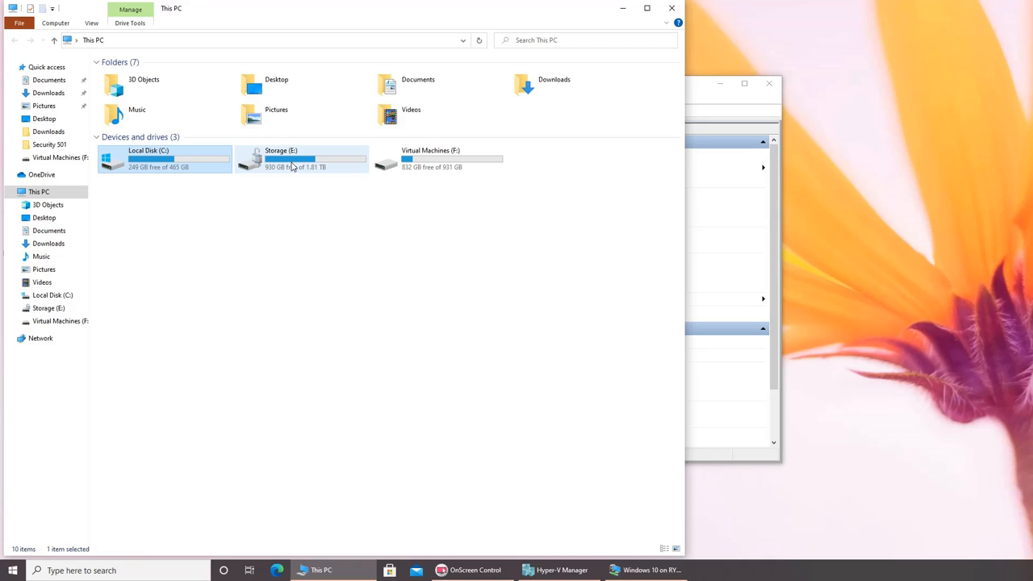
{"action": "mouse_move", "coordinate": [303, 159]}
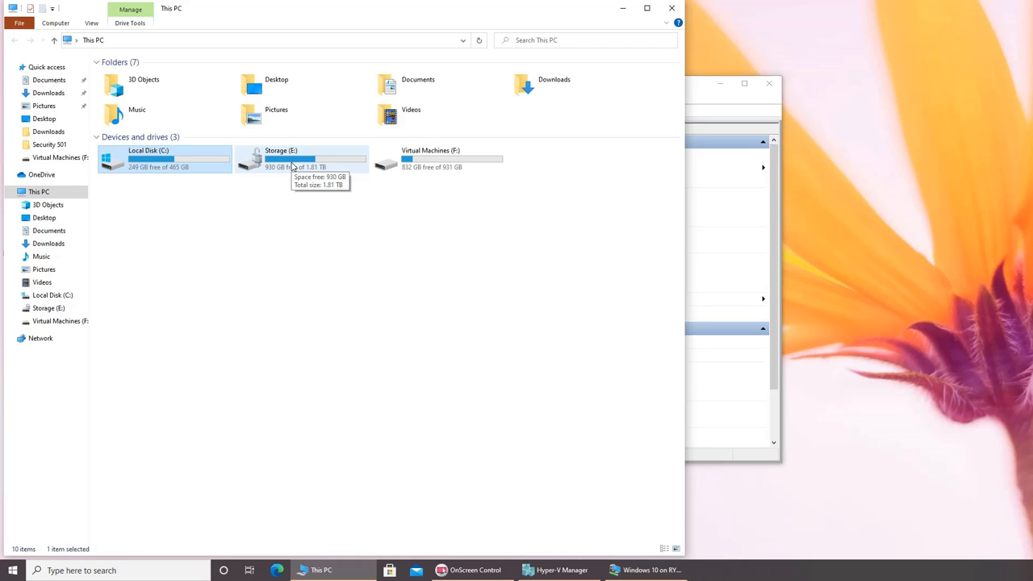
{"action": "mouse_move", "coordinate": [260, 167]}
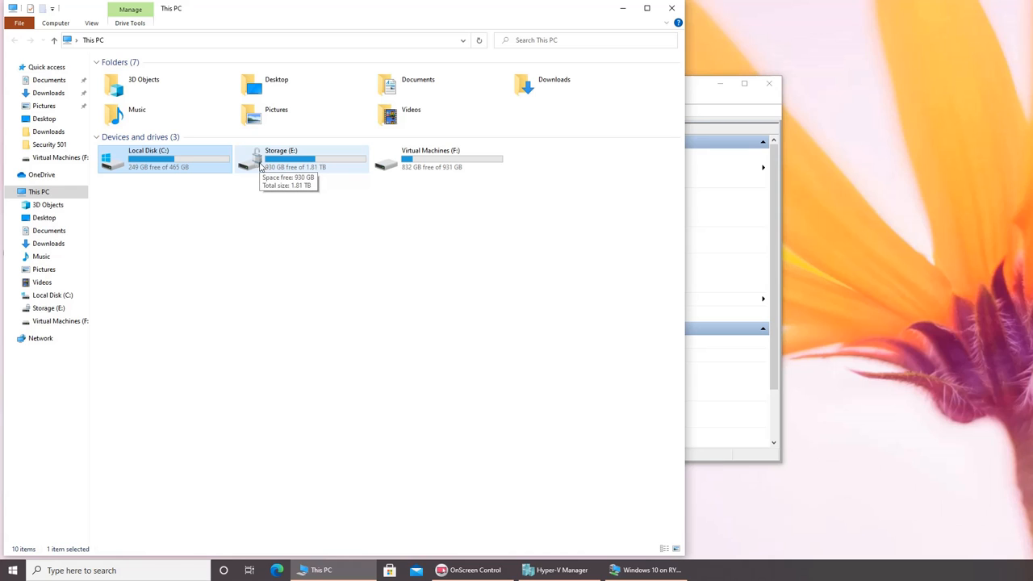
{"action": "mouse_move", "coordinate": [261, 170]}
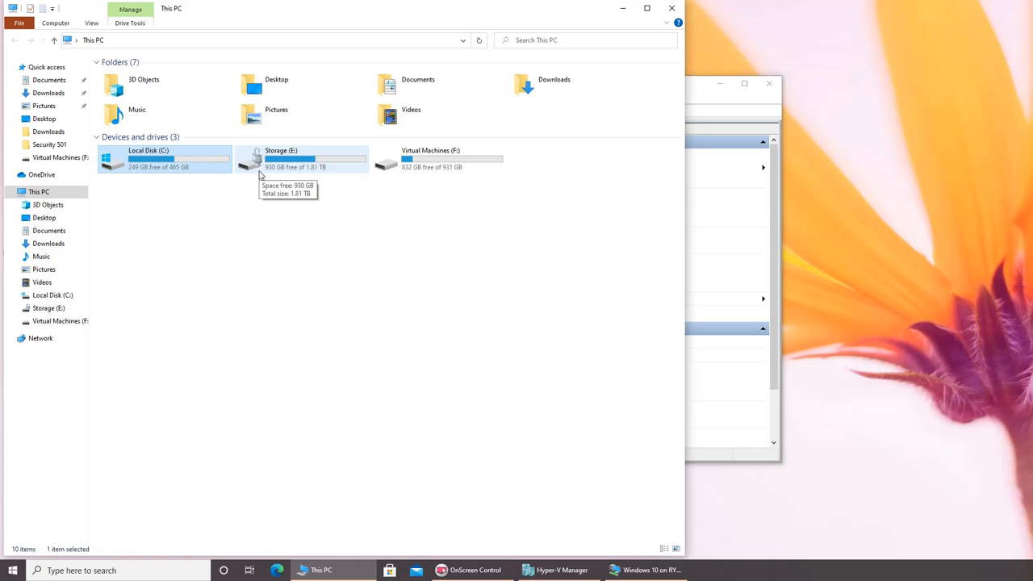
{"action": "double_click", "coordinate": [281, 158]}
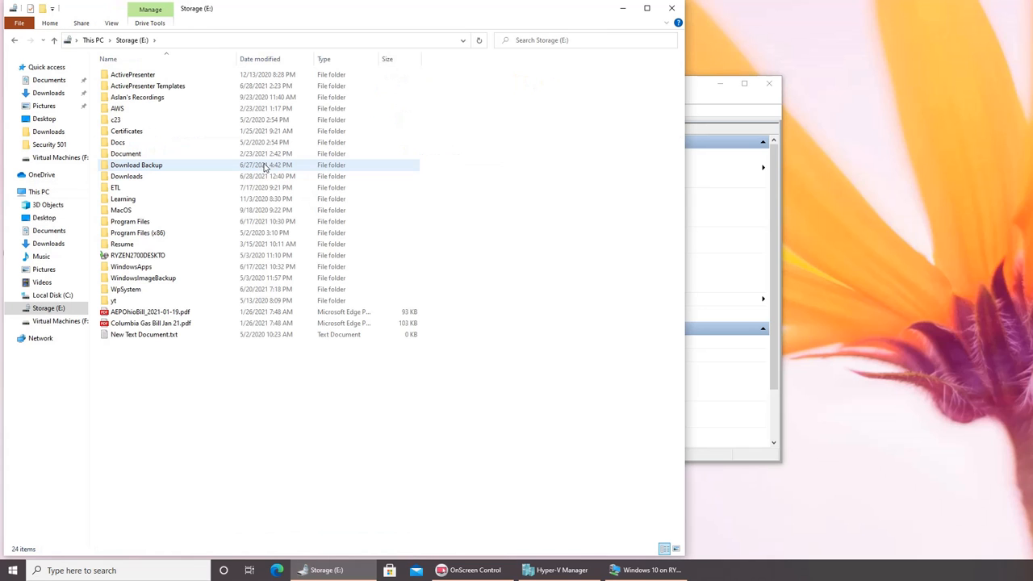
{"action": "left_click", "coordinate": [38, 191]}
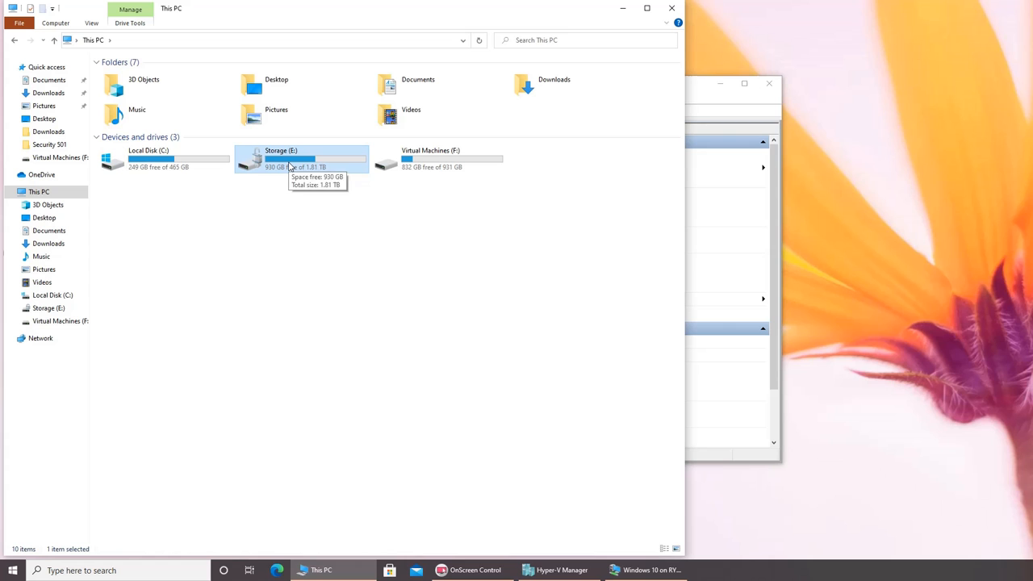
{"action": "left_click", "coordinate": [254, 242]}
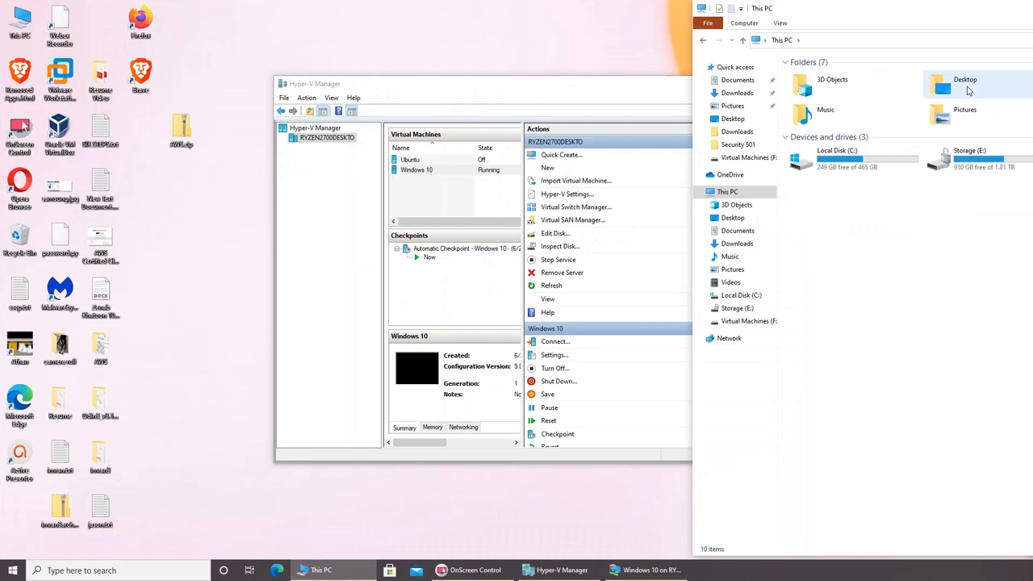
Close the ordinary Command Prompt with exit and relaunch cmd as administrator
{"action": "left_click", "coordinate": [13, 570]}
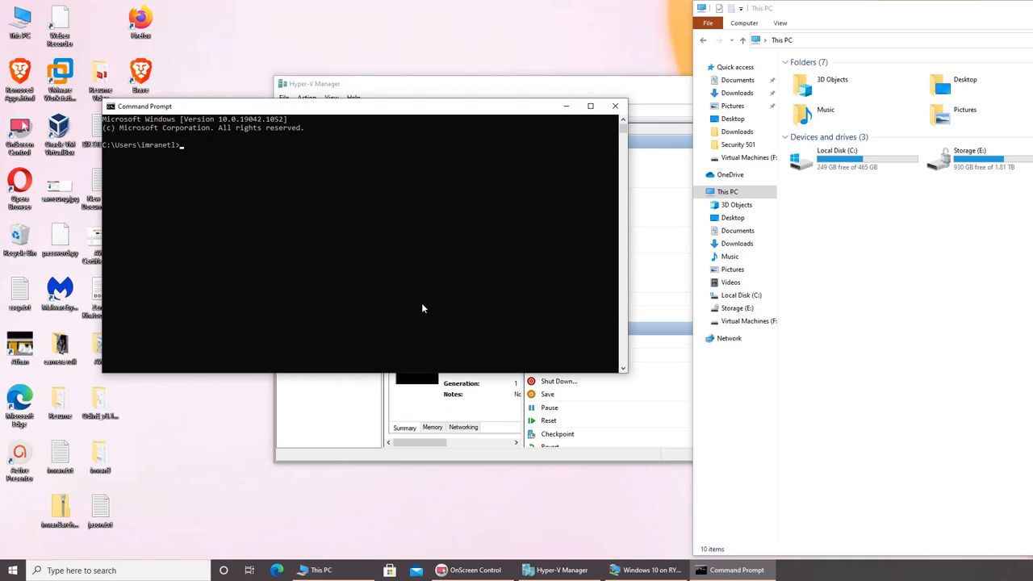
{"action": "type", "text": "exit"}
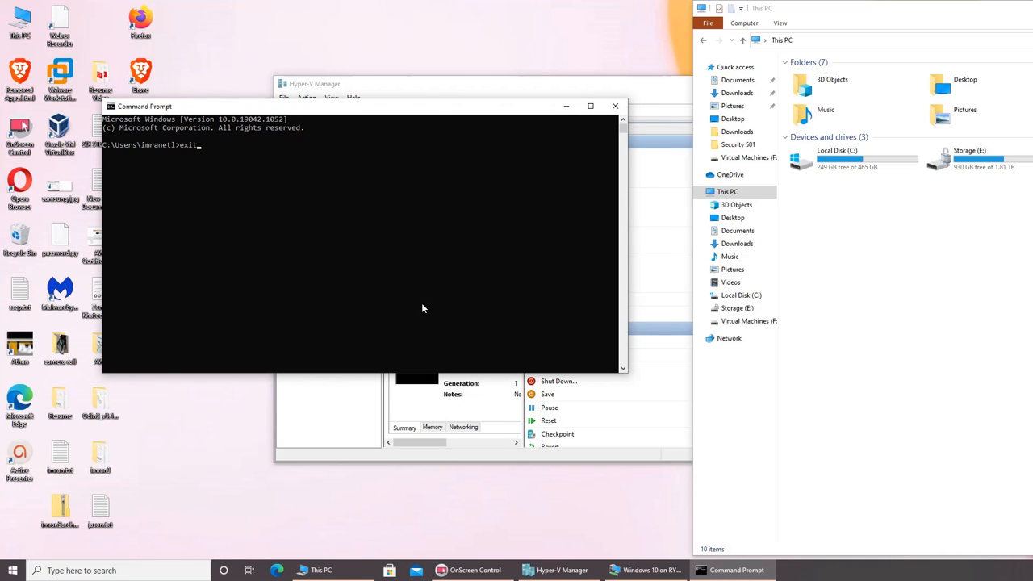
{"action": "type", "text": "cmd"}
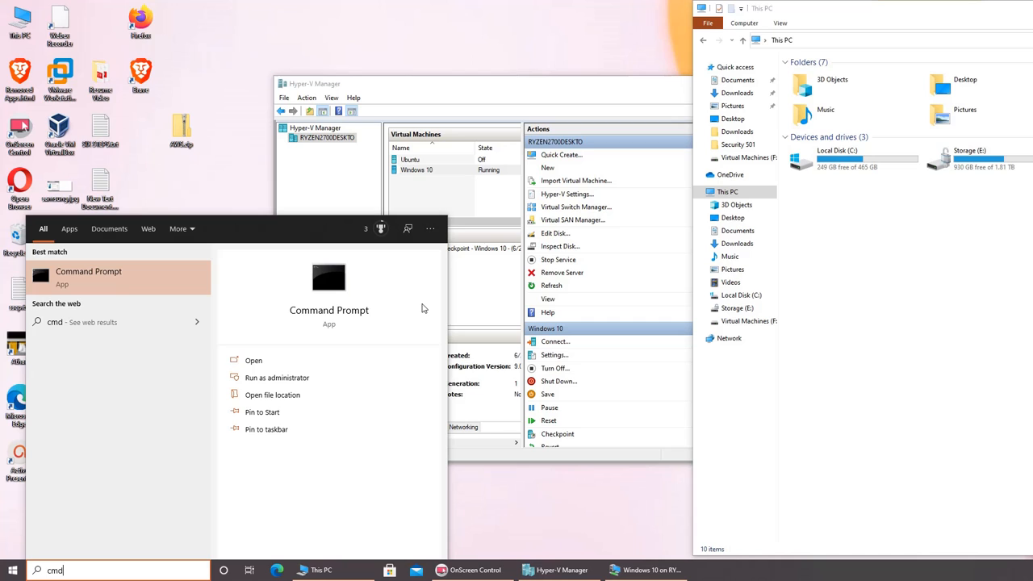
{"action": "mouse_move", "coordinate": [276, 377]}
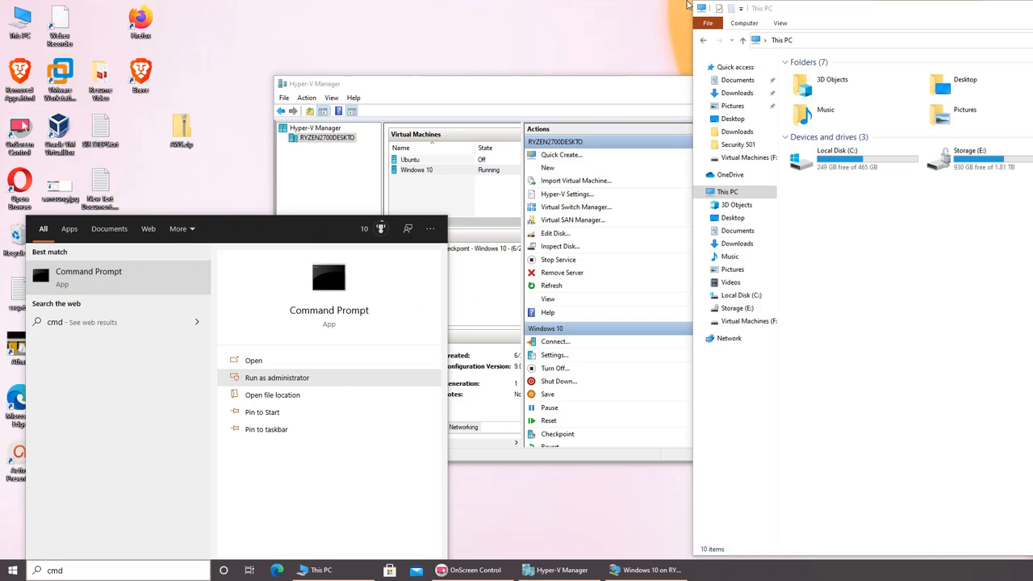
{"action": "left_click", "coordinate": [277, 378]}
{"action": "type", "text": "manage-bde "}
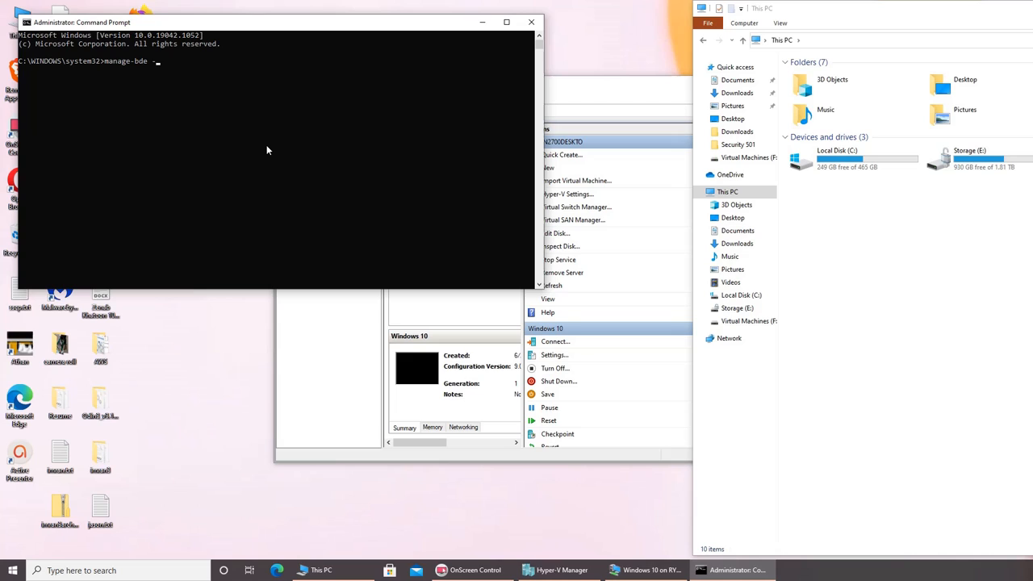
Lock drive E: with manage-bde -lock e: and select the locked drive in File Explorer
{"action": "type", "text": "-lock"}
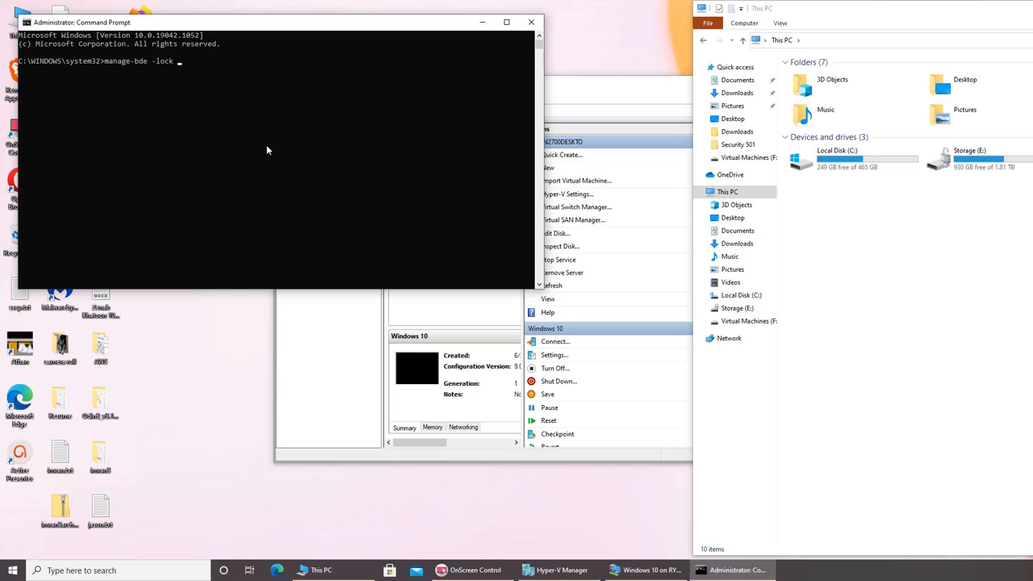
{"action": "type", "text": "e:"}
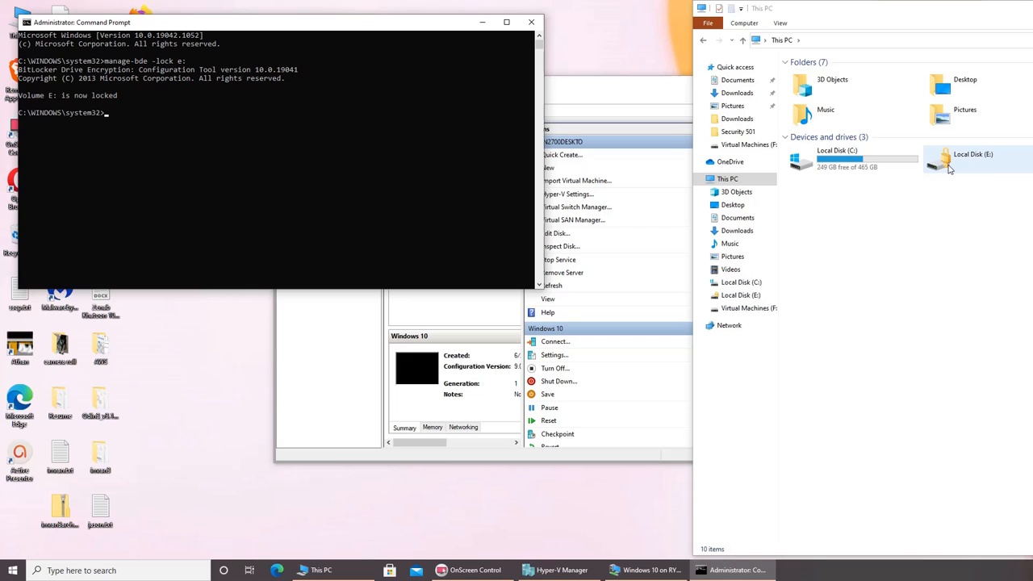
{"action": "left_click", "coordinate": [973, 159]}
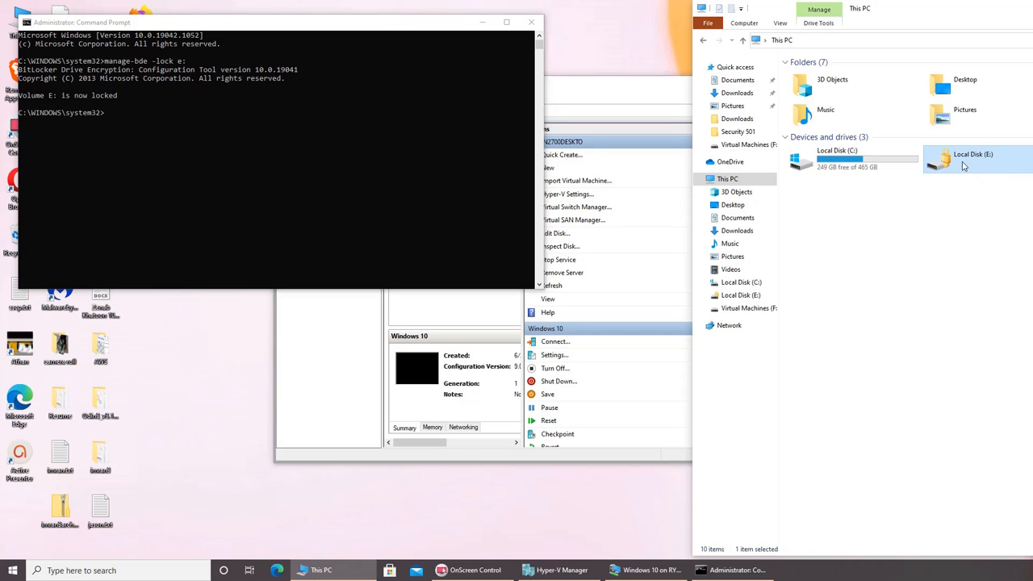
Dismiss the Access is denied error on locked E:, then open the unlocked Storage (E:) and go back
{"action": "double_click", "coordinate": [972, 159]}
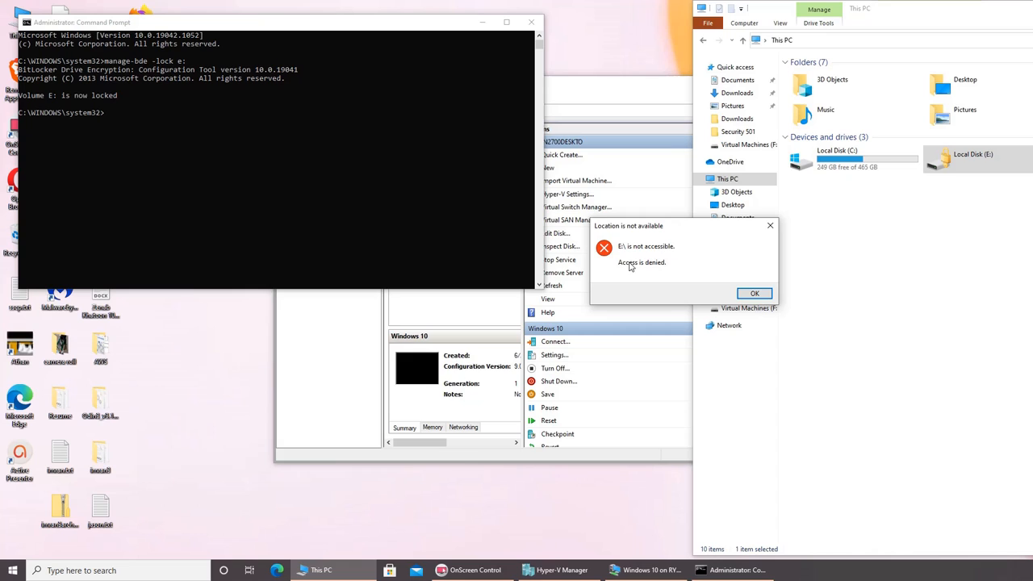
{"action": "left_click", "coordinate": [754, 293]}
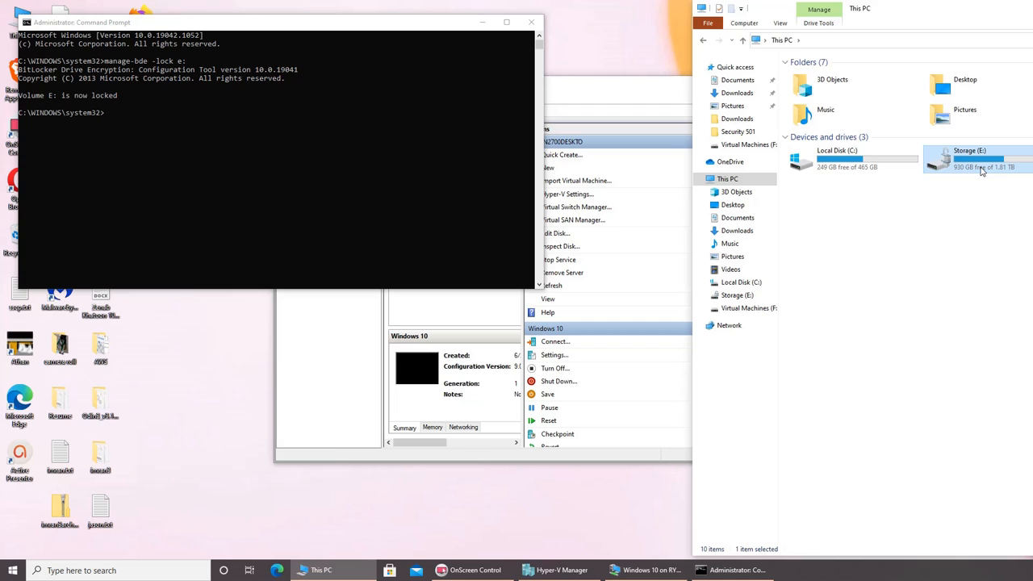
{"action": "mouse_move", "coordinate": [981, 167]}
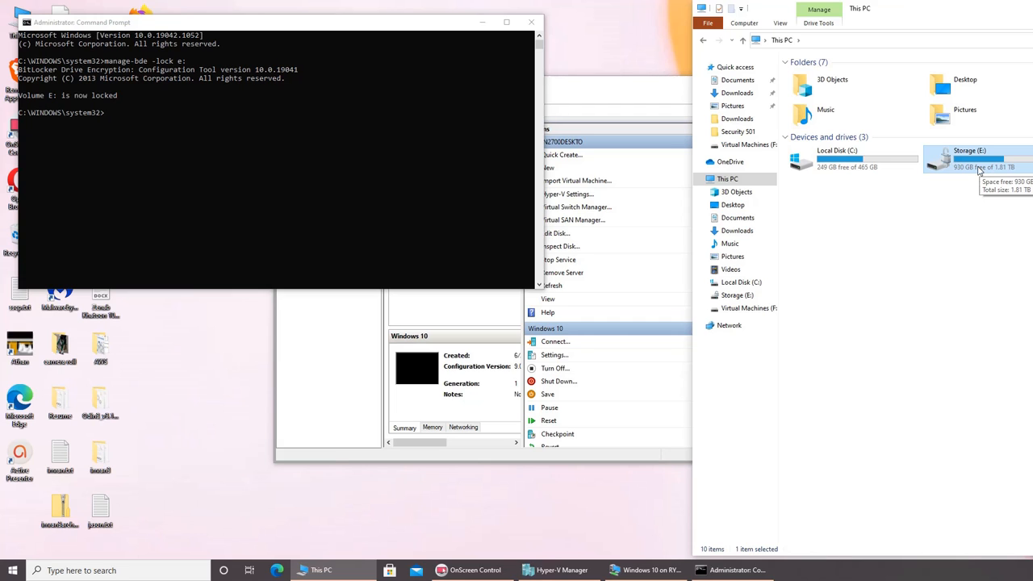
{"action": "double_click", "coordinate": [968, 159]}
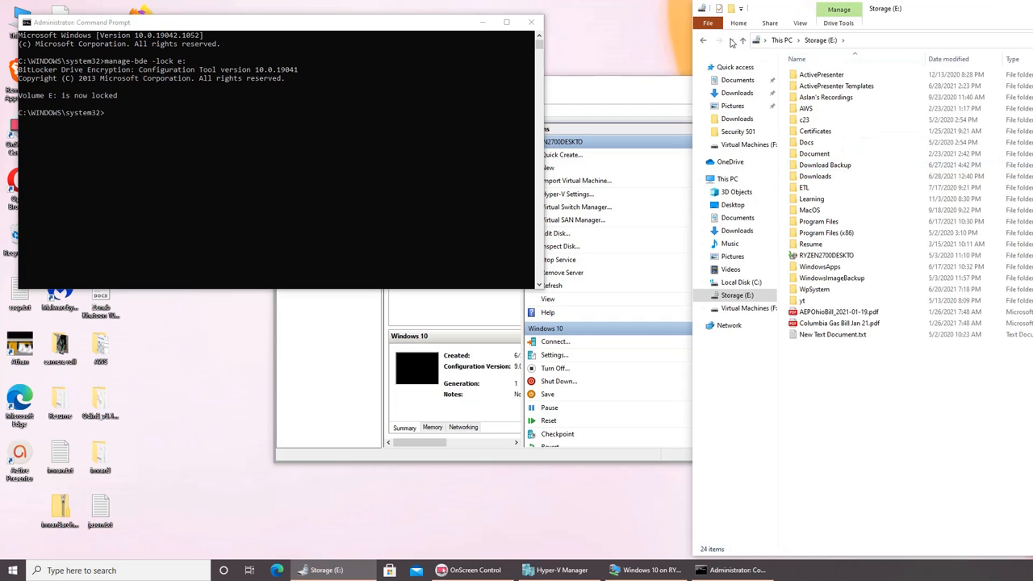
{"action": "left_click", "coordinate": [727, 178]}
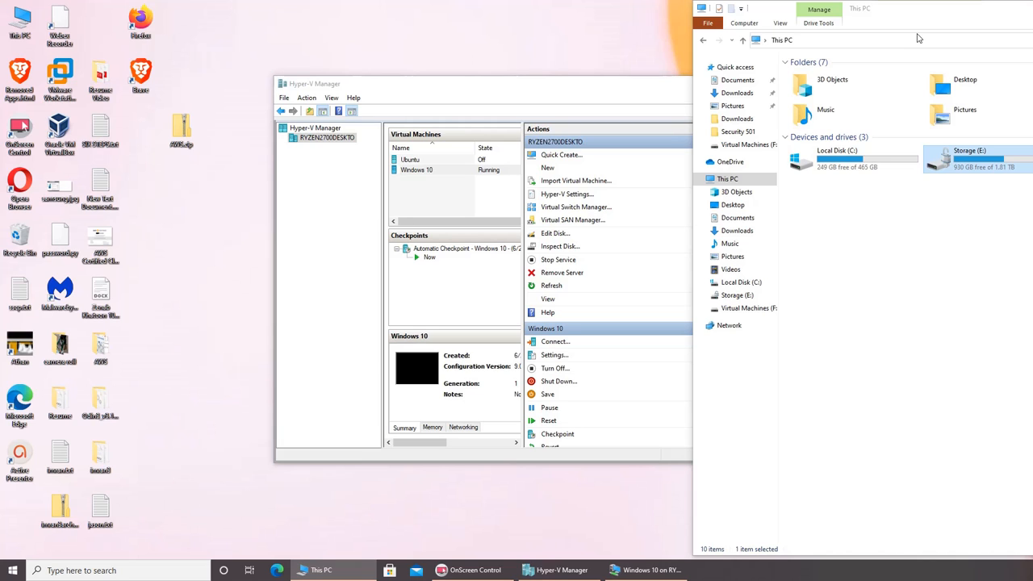
Choose Turn on BitLocker for Local Disk (C:), which fails with a Trusted Platform Module error
{"action": "right_click", "coordinate": [837, 157]}
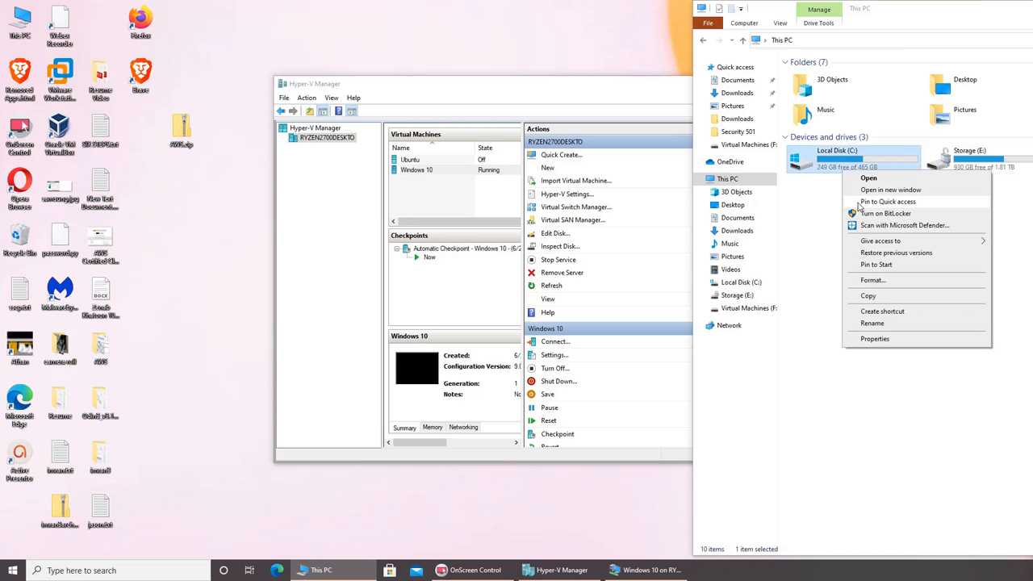
{"action": "left_click", "coordinate": [886, 213]}
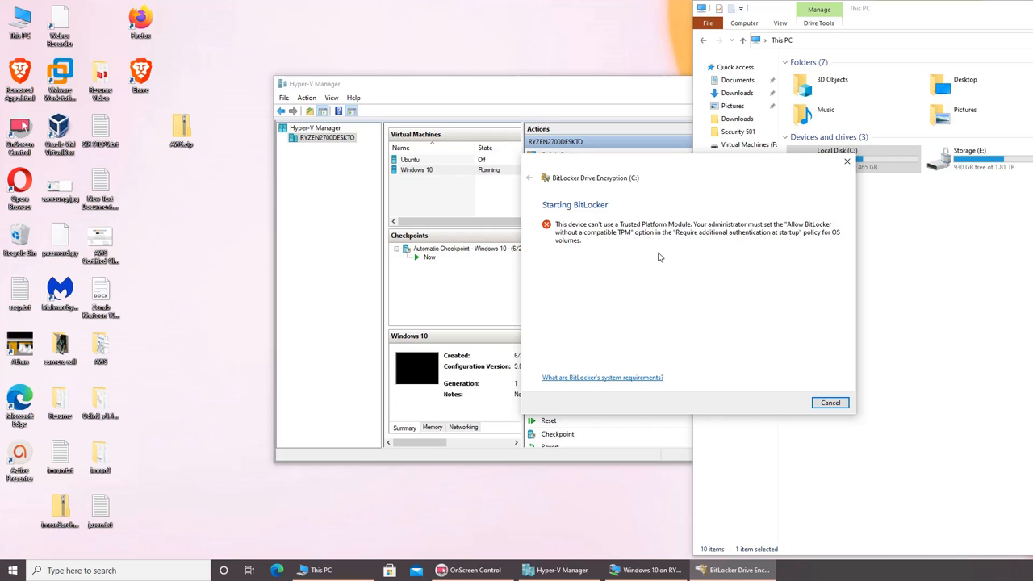
{"action": "mouse_move", "coordinate": [830, 176]}
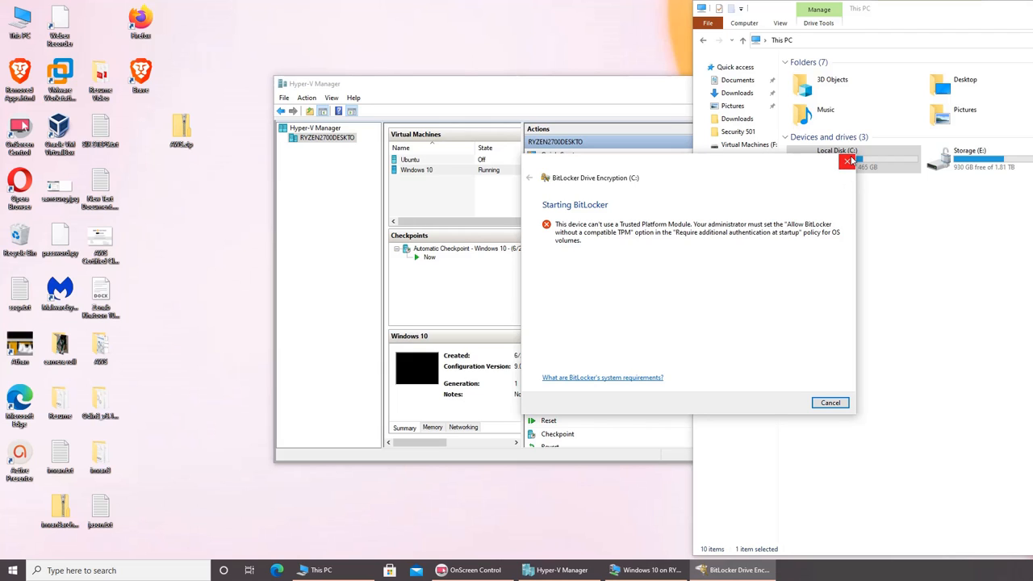
{"action": "mouse_move", "coordinate": [683, 243]}
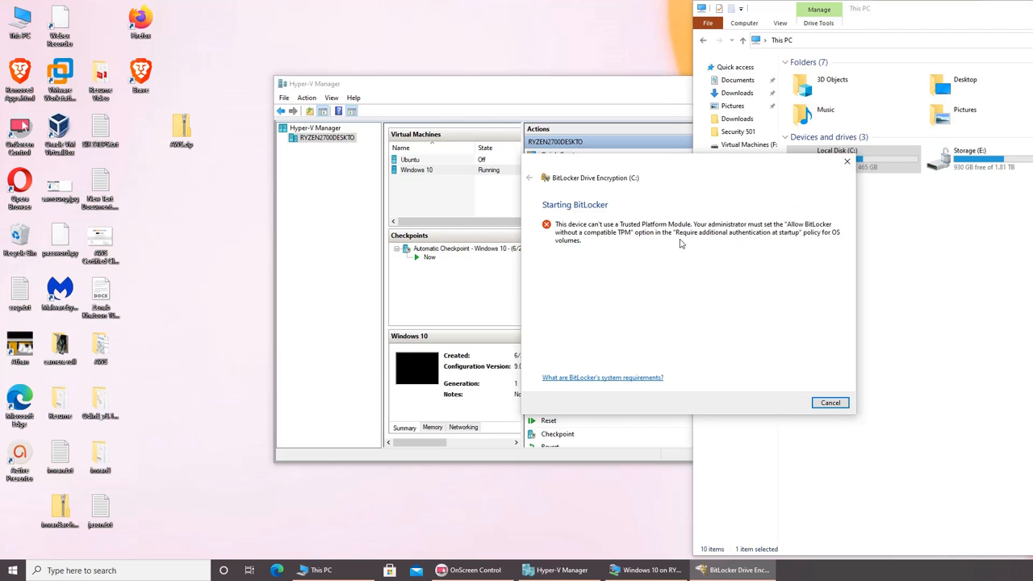
{"action": "mouse_move", "coordinate": [804, 235]}
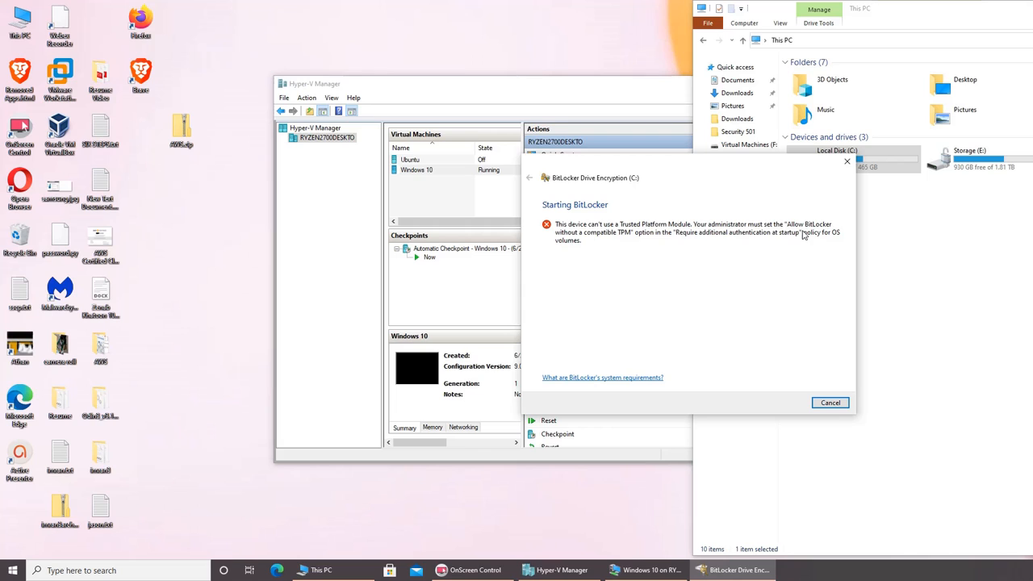
{"action": "mouse_move", "coordinate": [654, 249]}
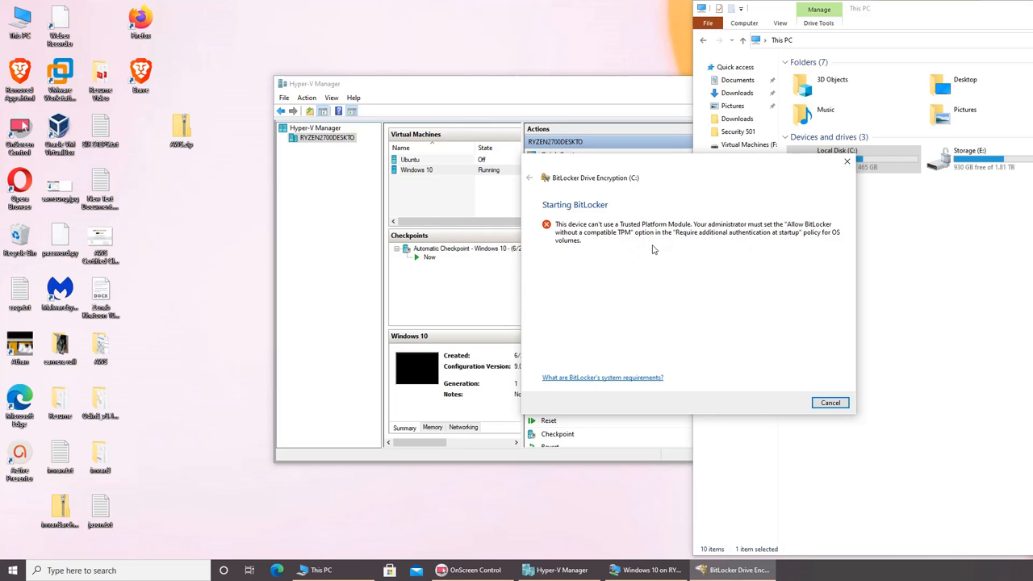
{"action": "mouse_move", "coordinate": [846, 161]}
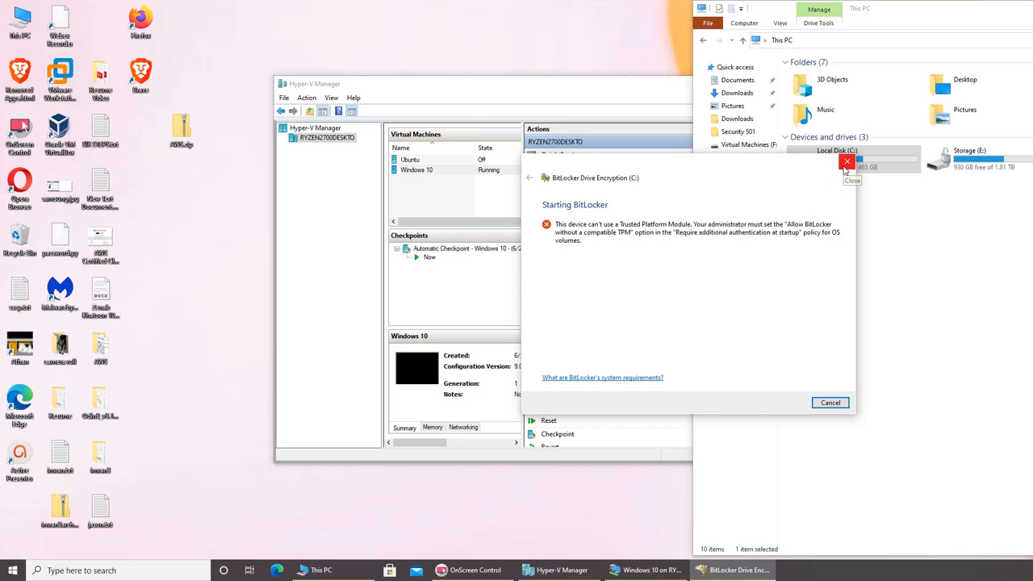